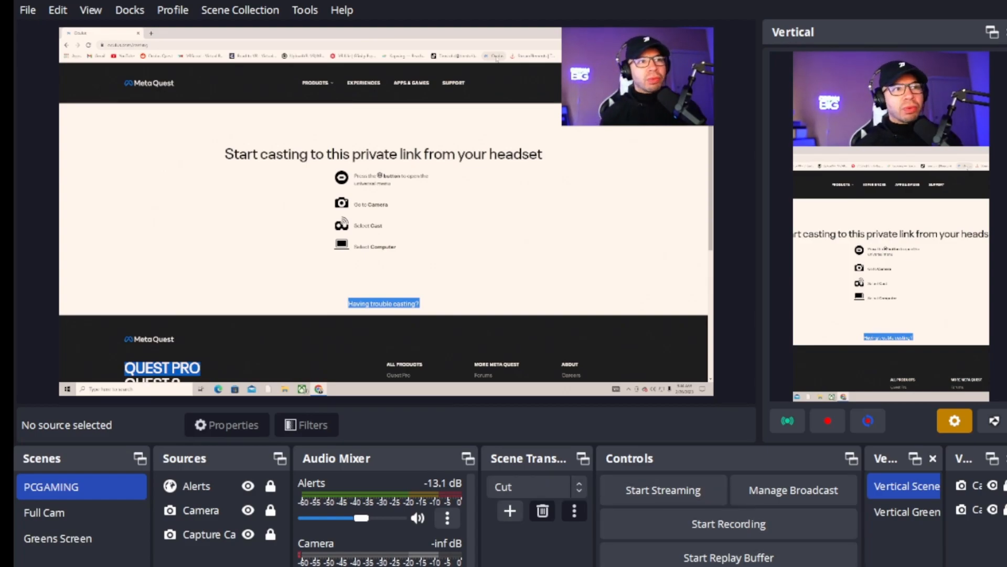
click(208, 534)
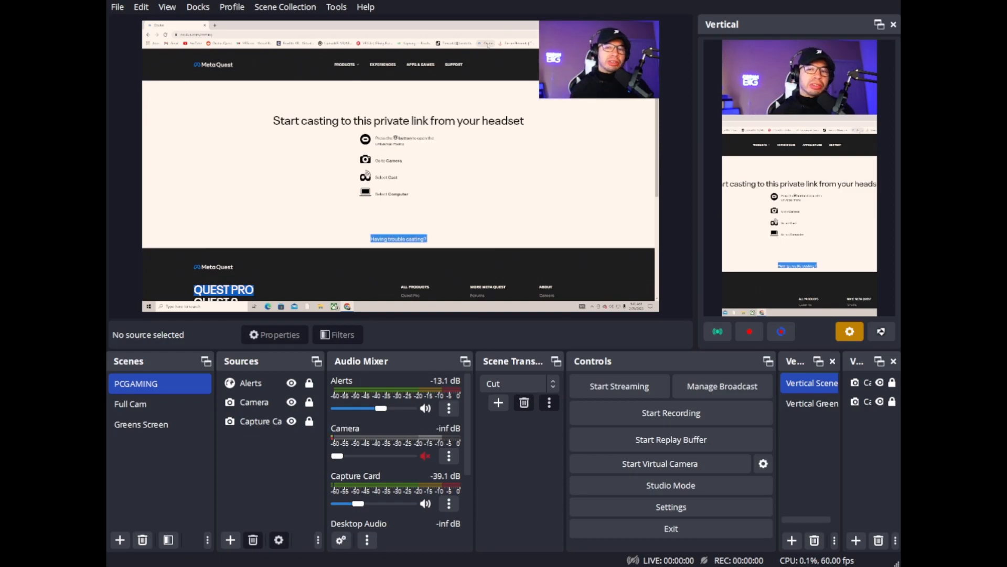
click(260, 421)
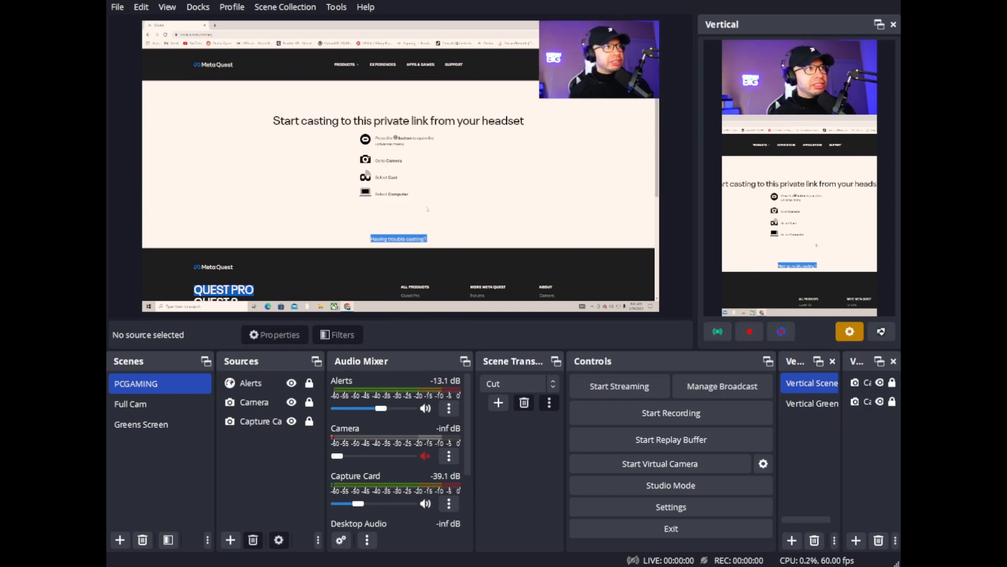
click(130, 404)
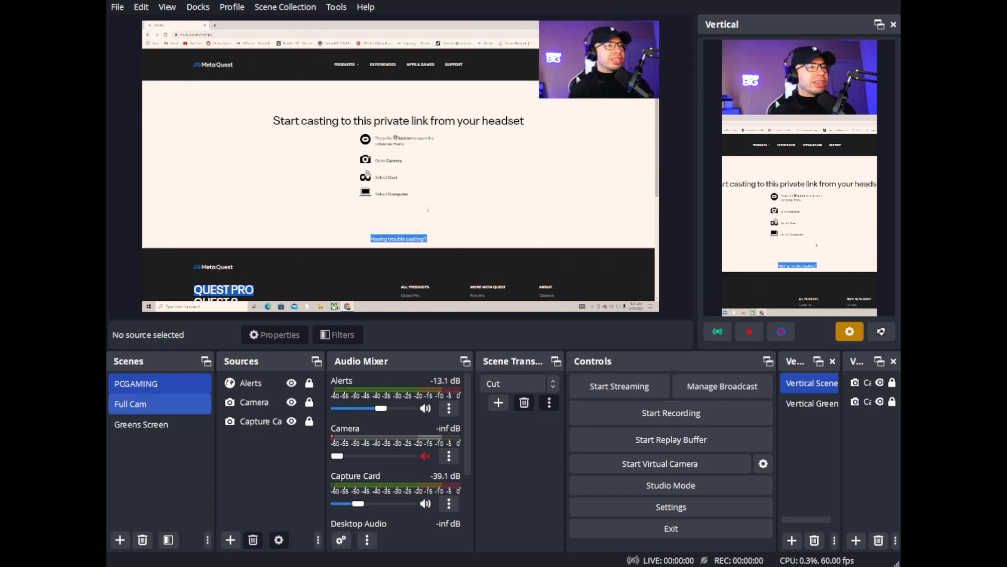
click(135, 384)
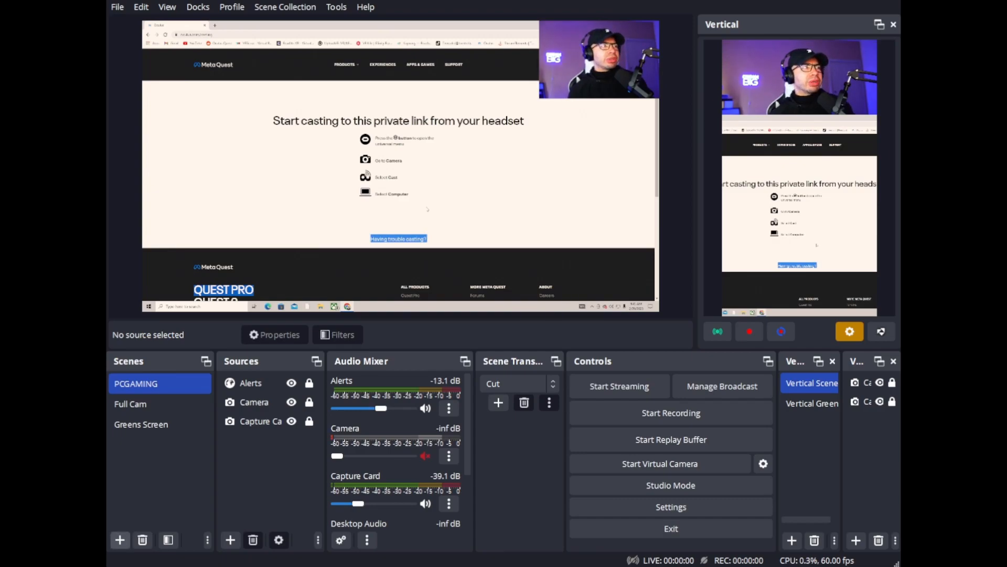
click(254, 402)
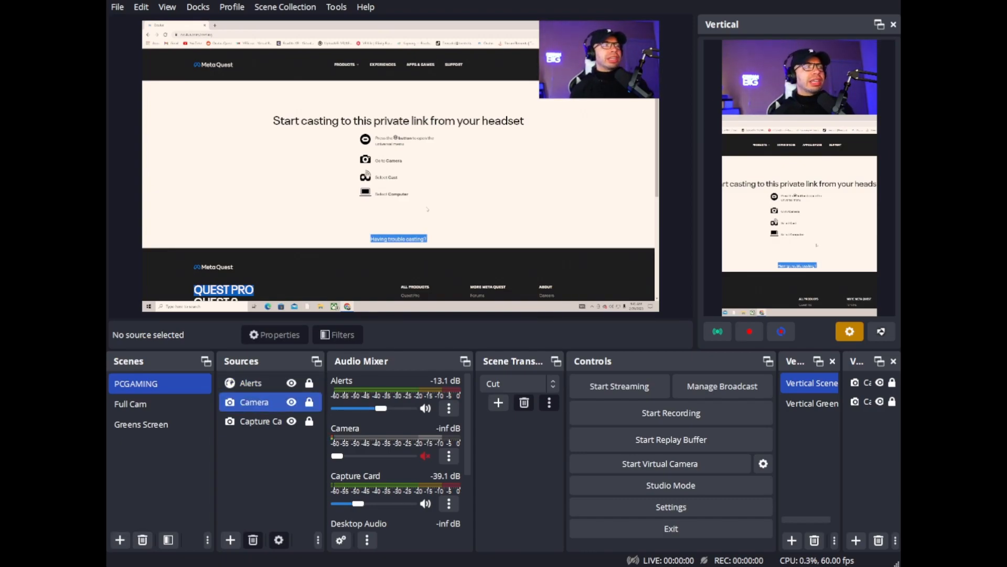
click(260, 422)
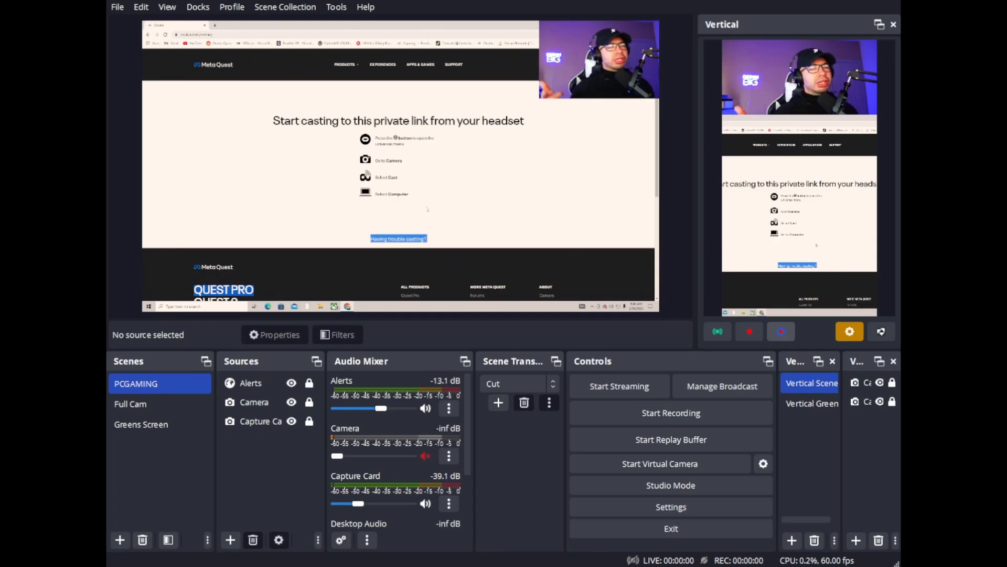
click(812, 403)
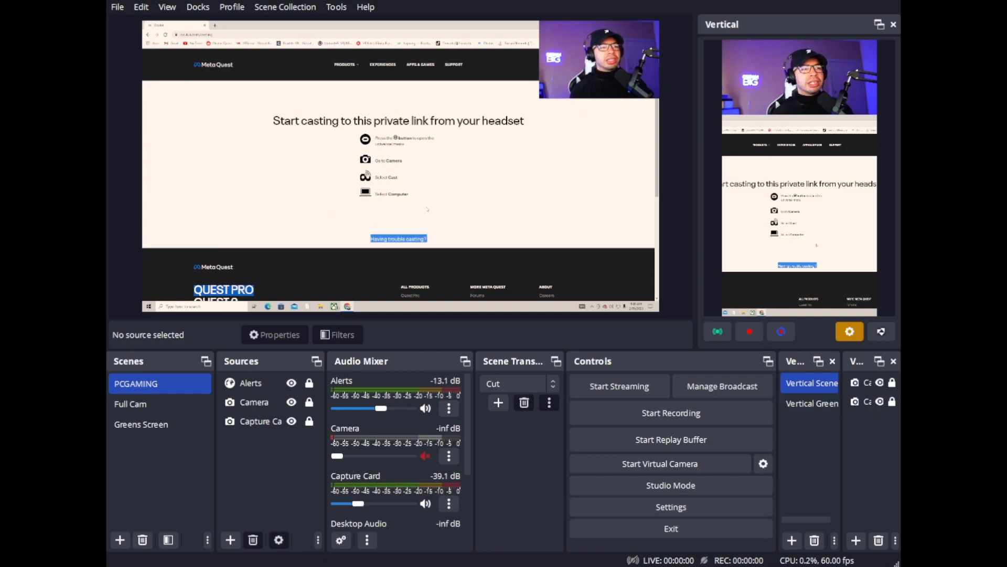
click(252, 383)
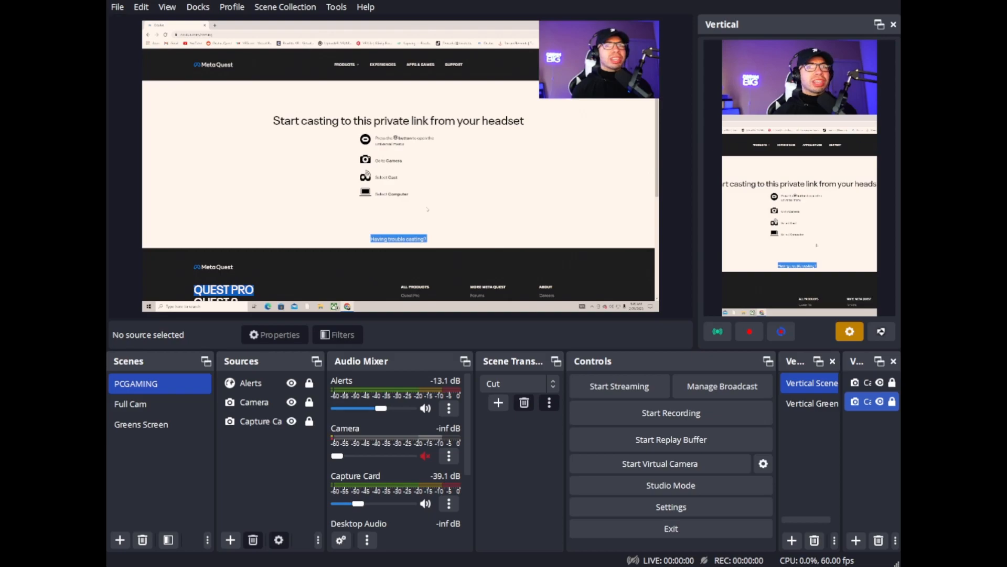
click(879, 401)
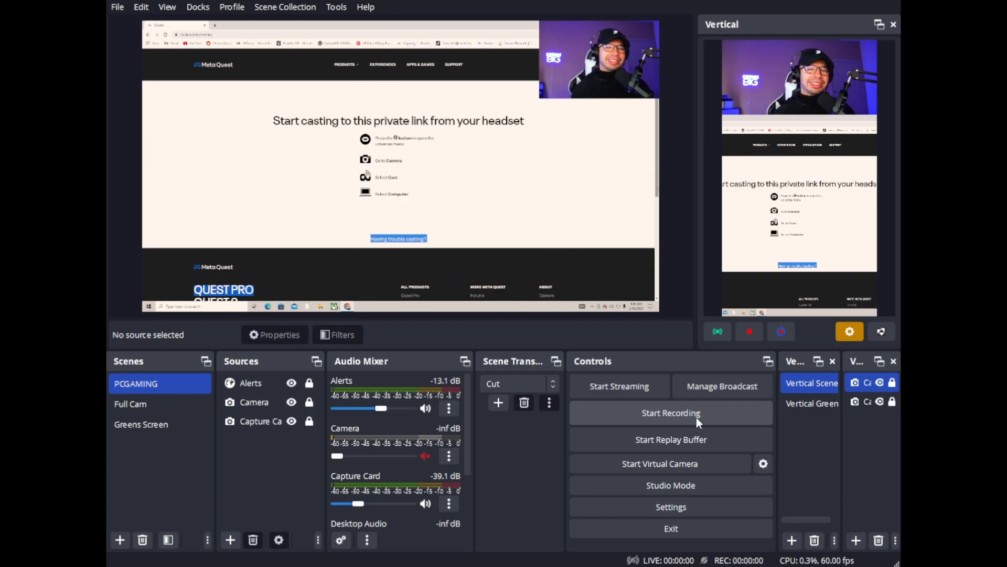
mouse_move(504, 316)
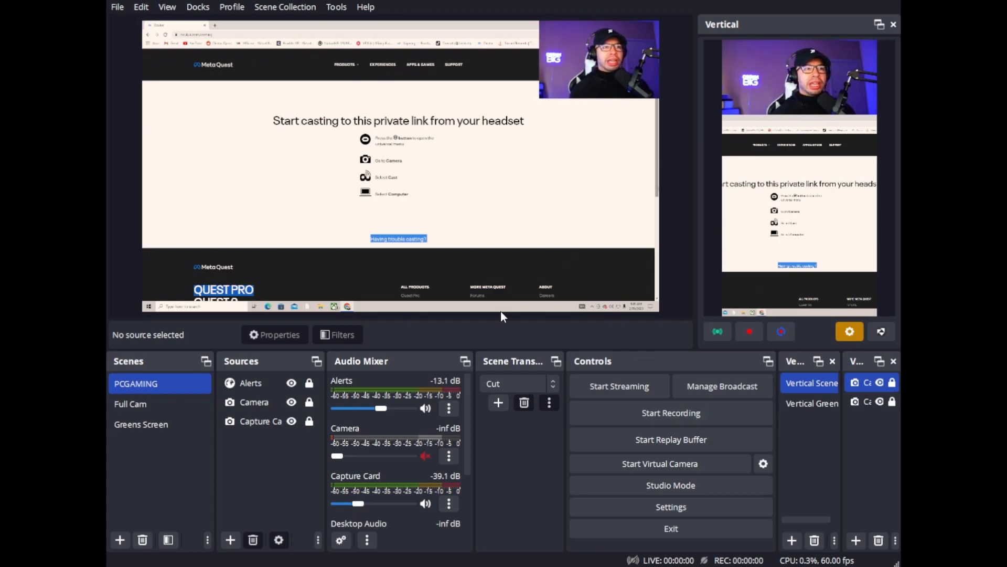